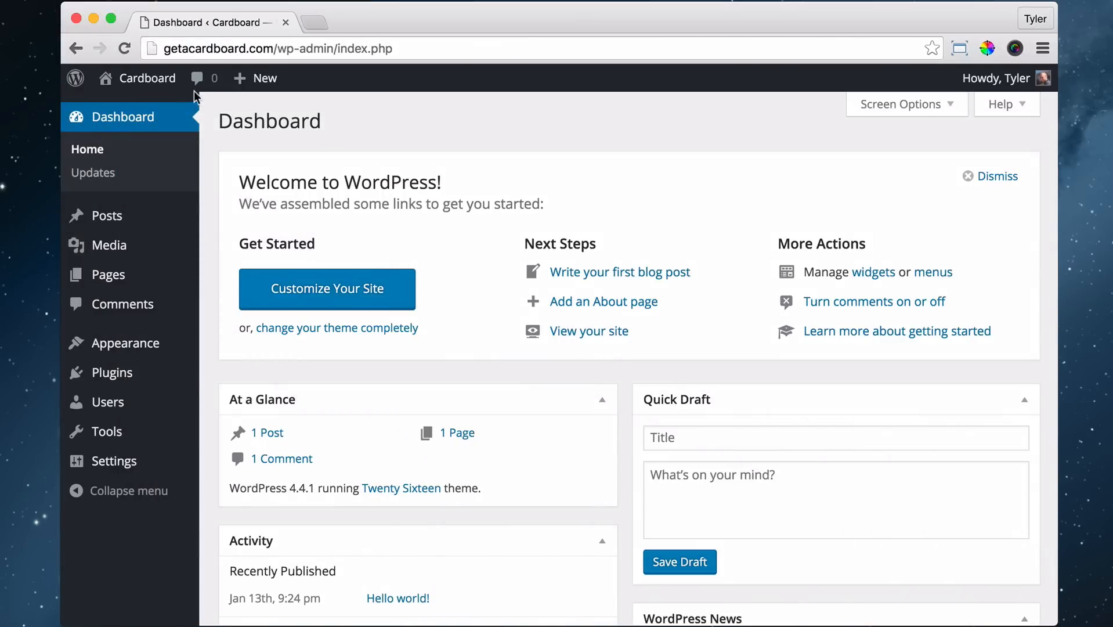
mouse_move(260, 361)
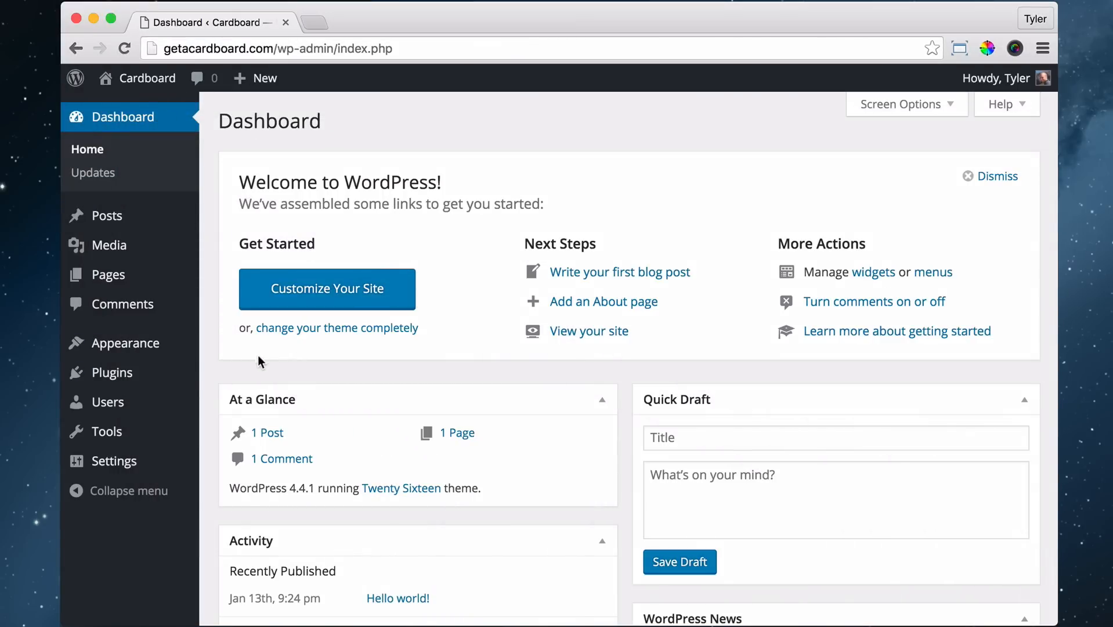
mouse_move(248, 357)
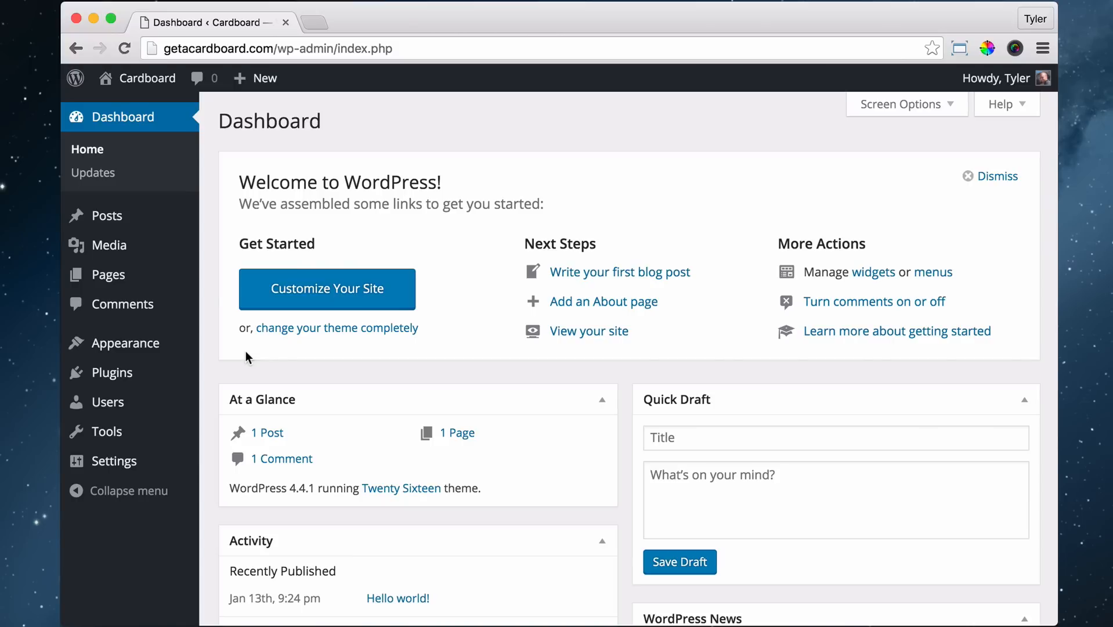
mouse_move(242, 353)
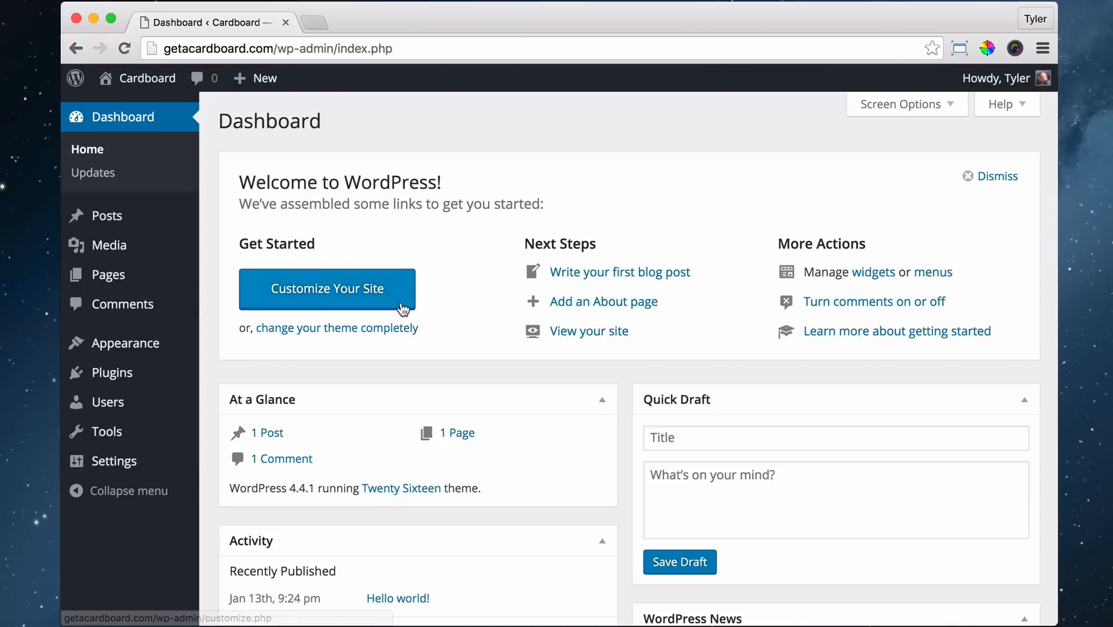
Go to Dashboard > Updates to confirm WordPress 4.4.1 is the latest version
click(136, 119)
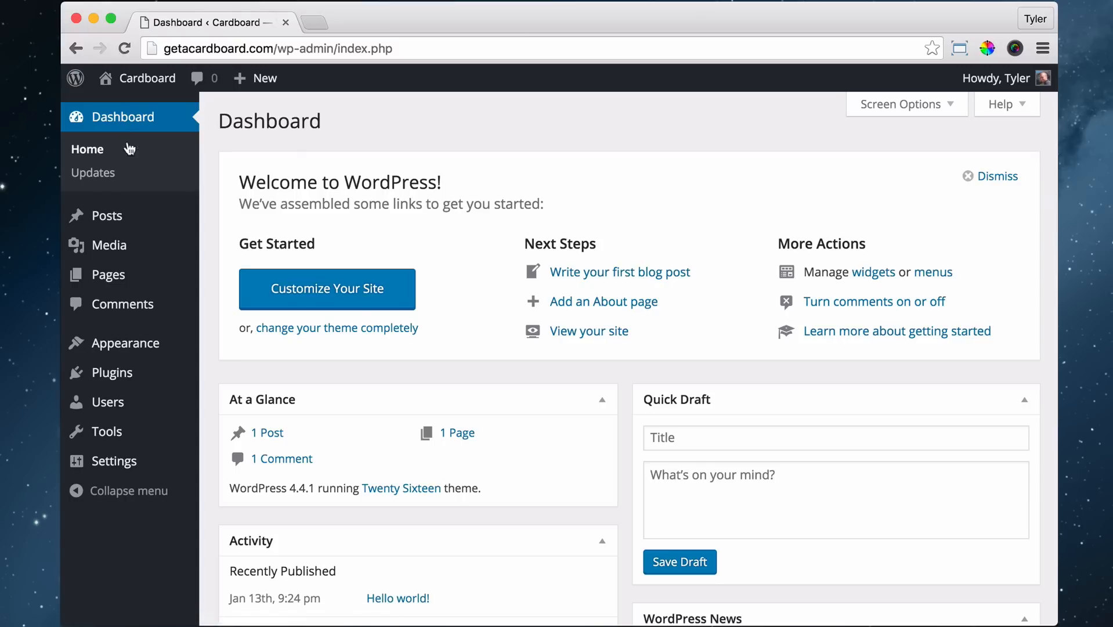
click(92, 173)
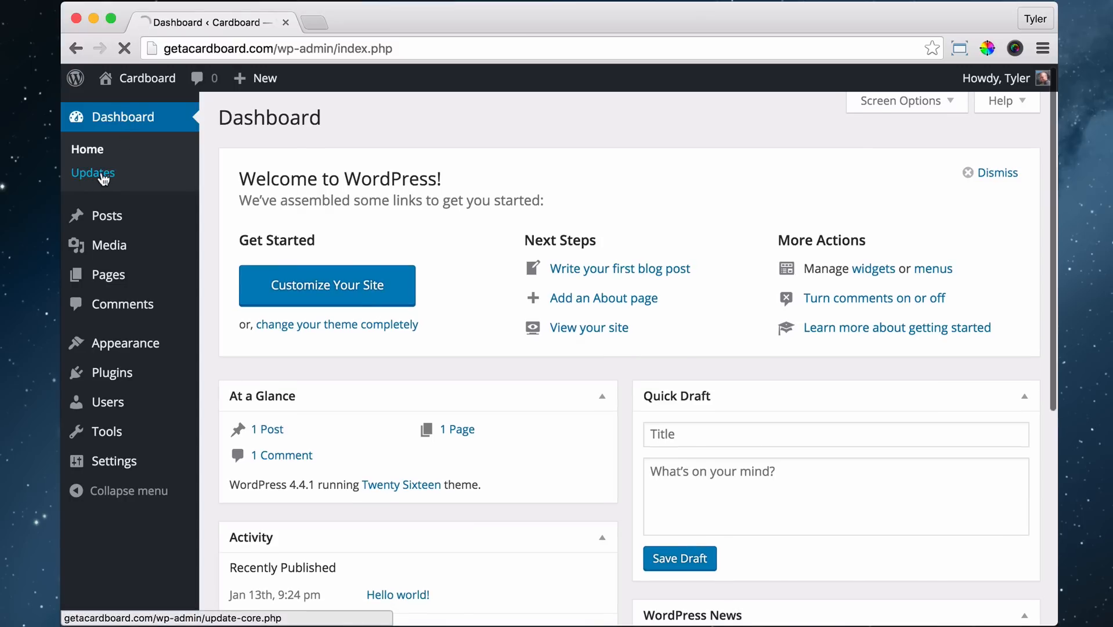
click(93, 173)
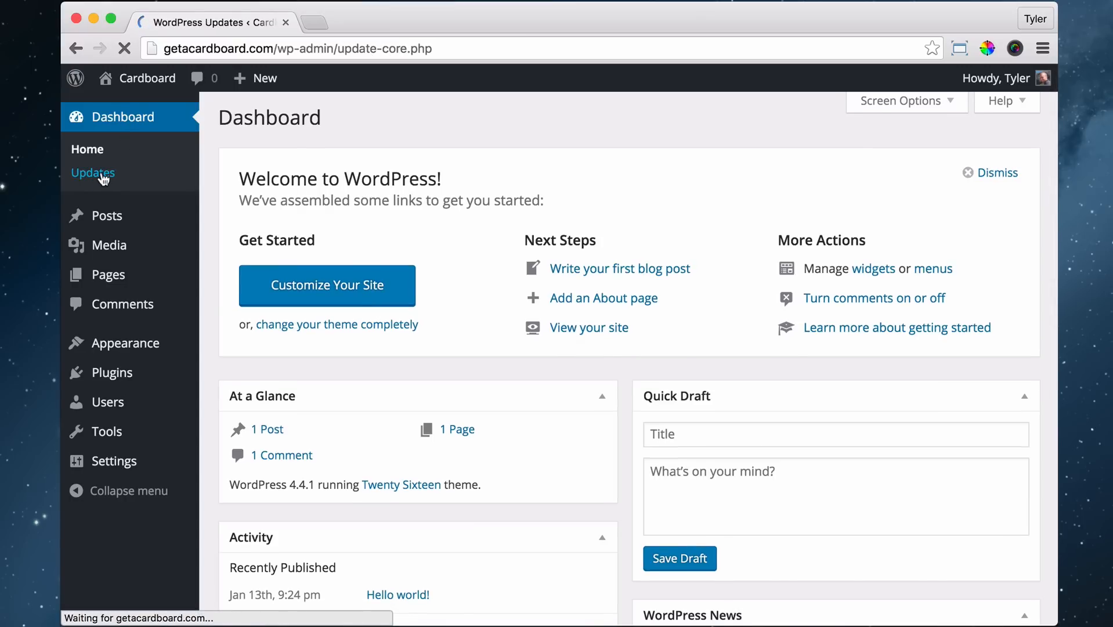
click(92, 172)
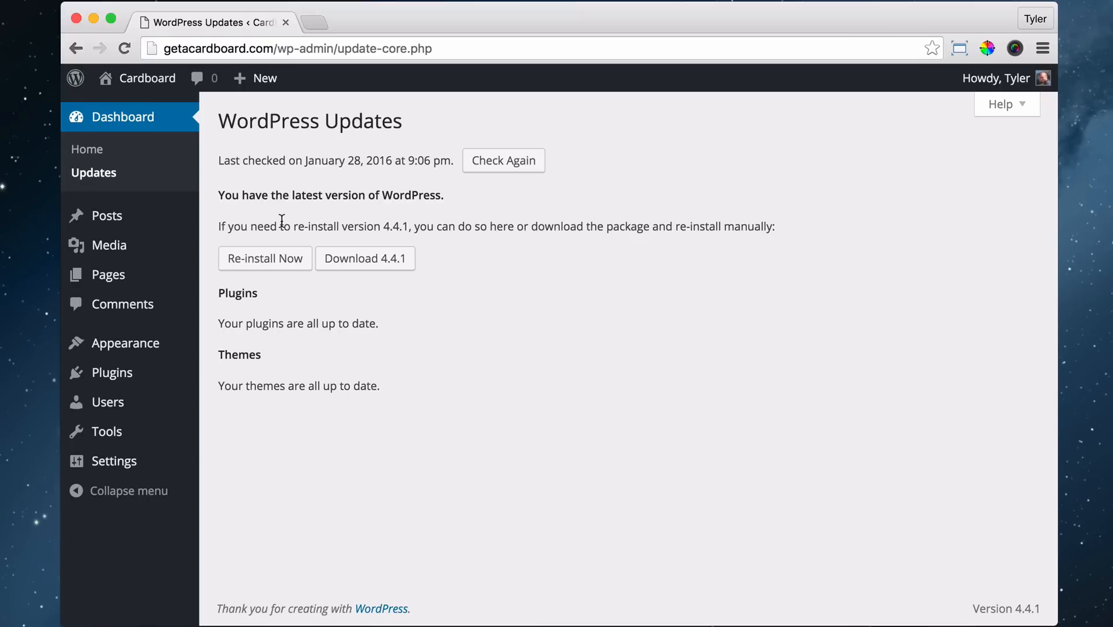
mouse_move(403, 395)
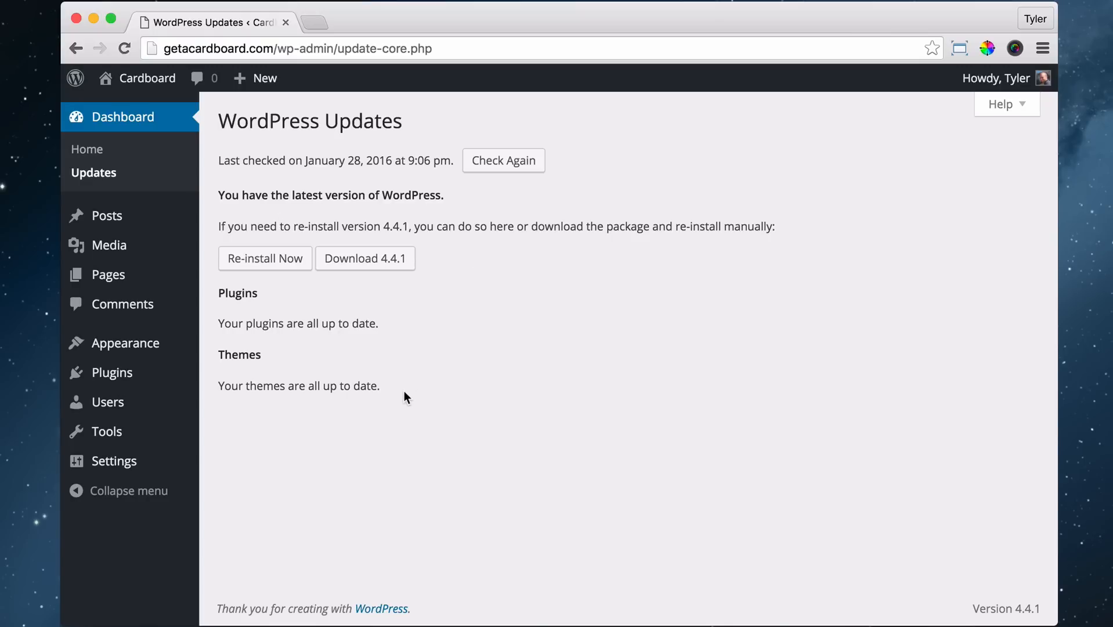
mouse_move(311, 381)
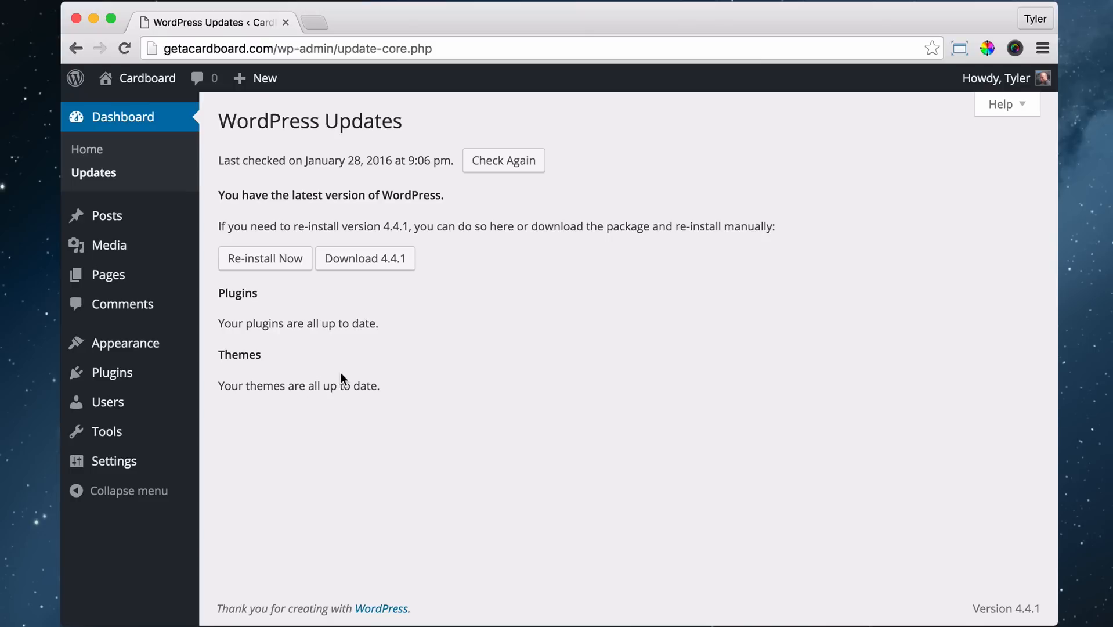
mouse_move(674, 164)
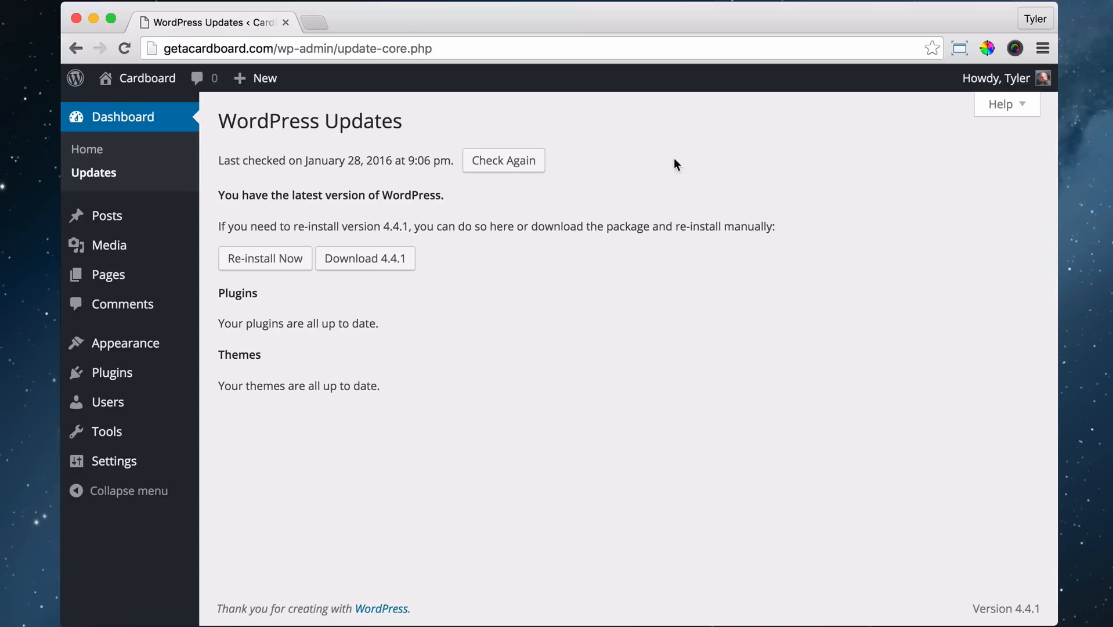
mouse_move(599, 283)
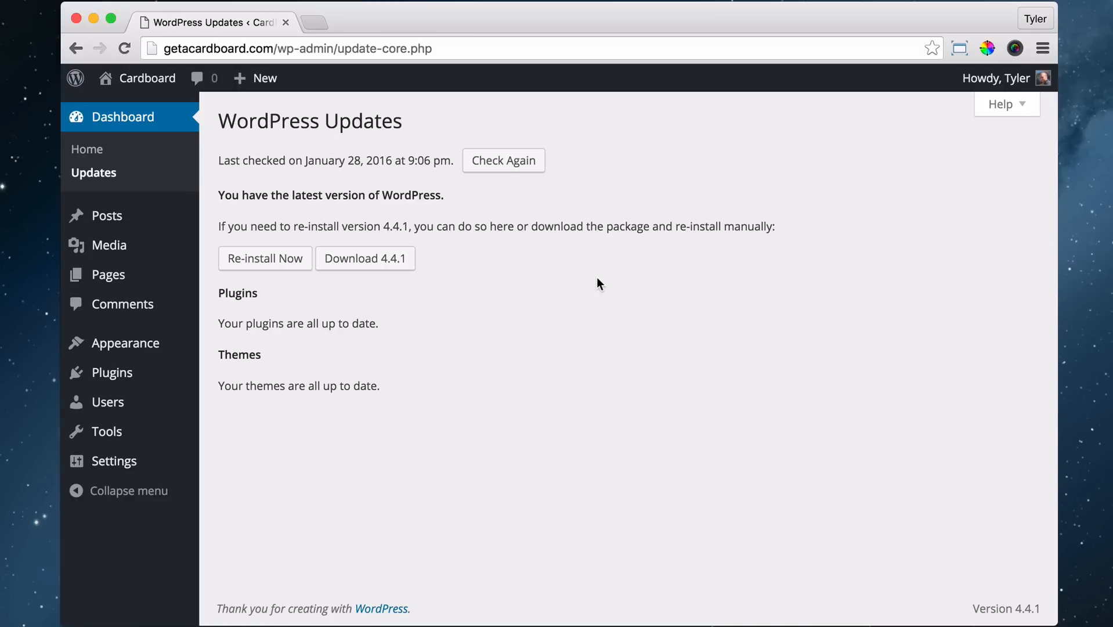
mouse_move(595, 283)
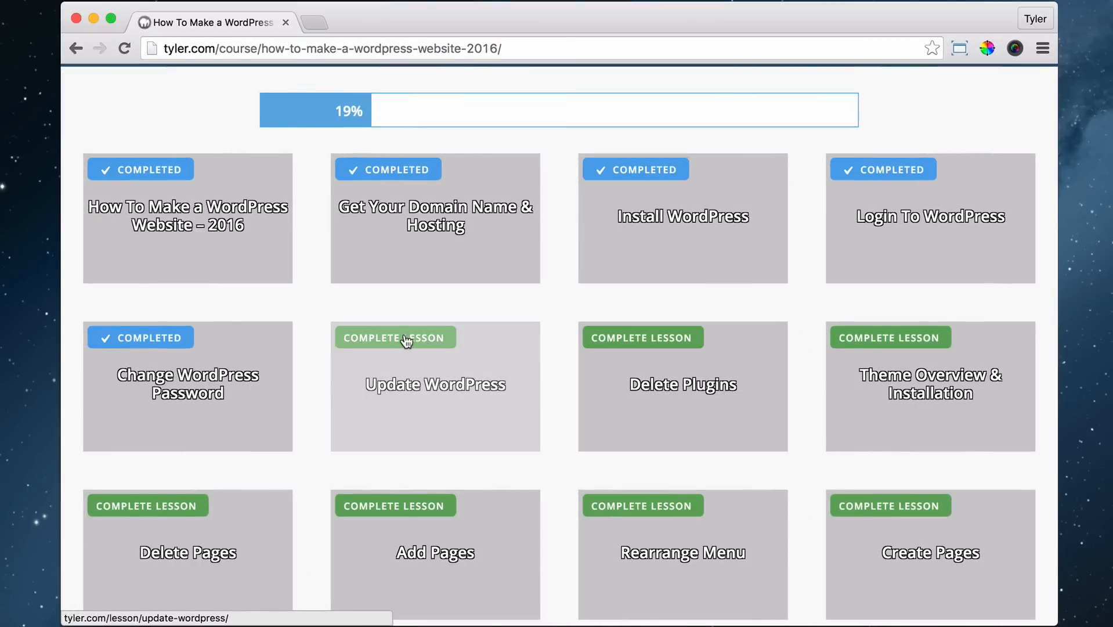
Mark the Update WordPress lesson complete, bringing course progress to 22%
click(403, 337)
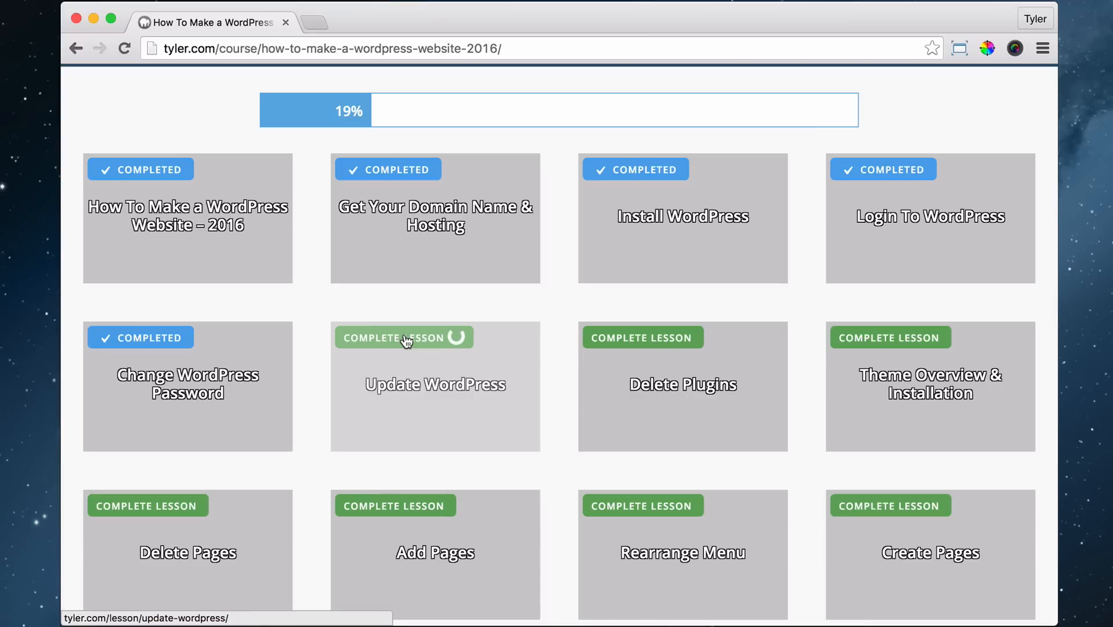
click(403, 337)
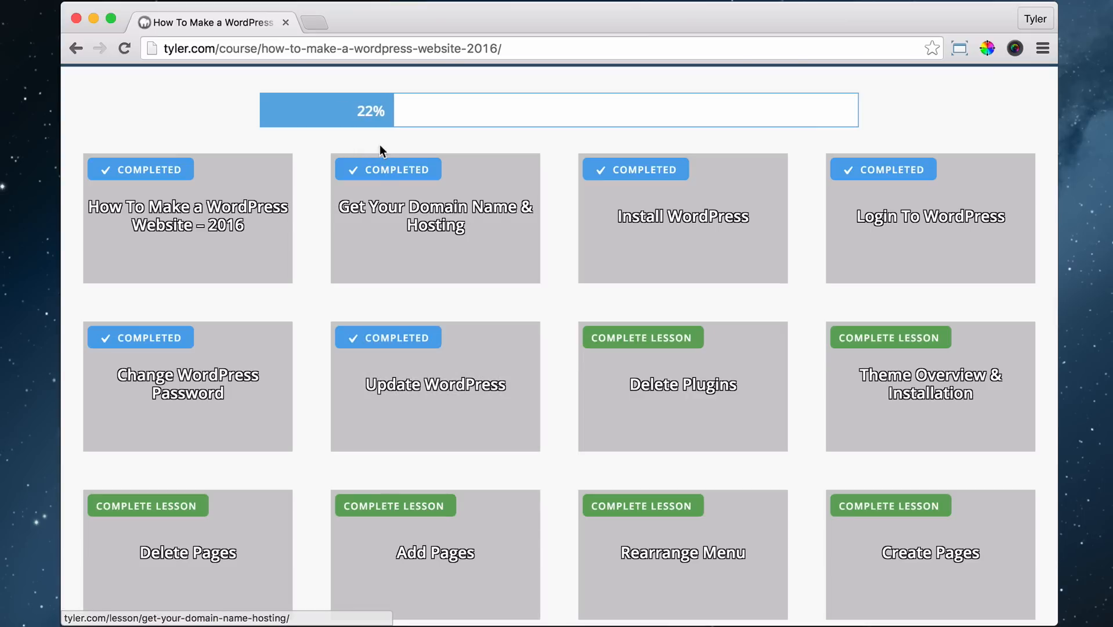